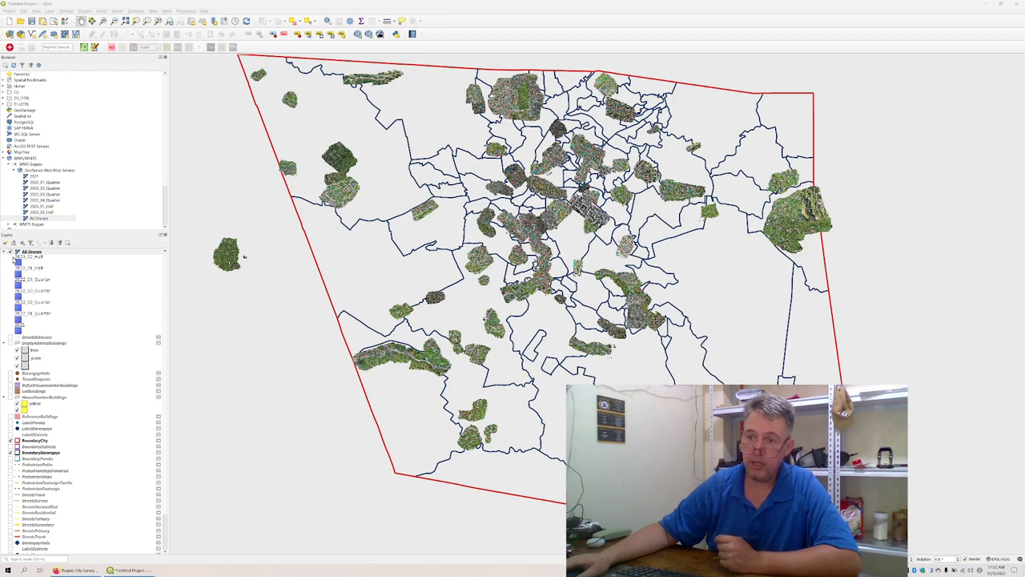
# Hide the All Drones imagery group, leaving boundaries and house-number labels visible.
pyautogui.click(10, 251)
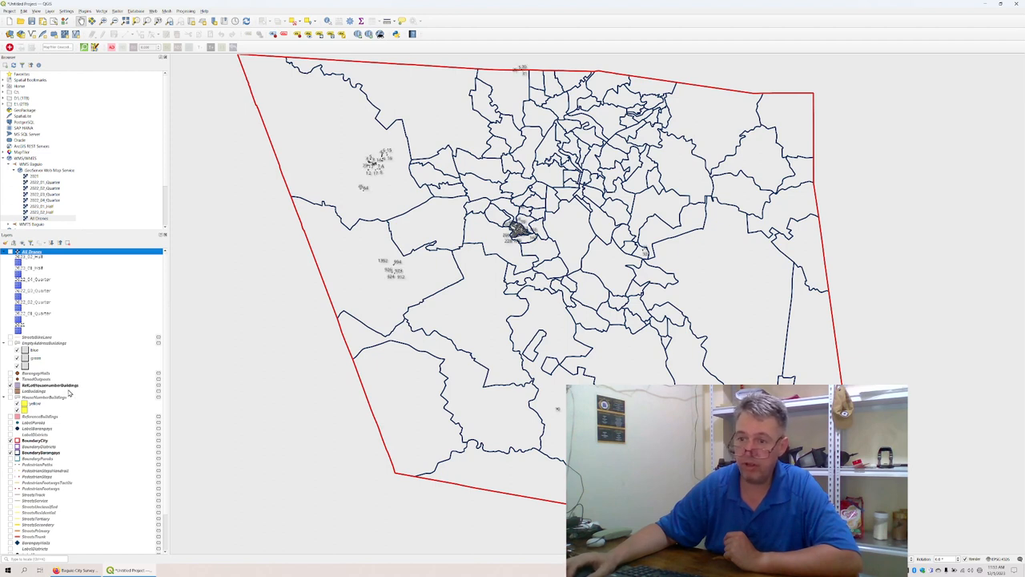
# Hide the RefLotHousenumberBuildings layer so only city and barangay boundaries show.
pyautogui.click(49, 385)
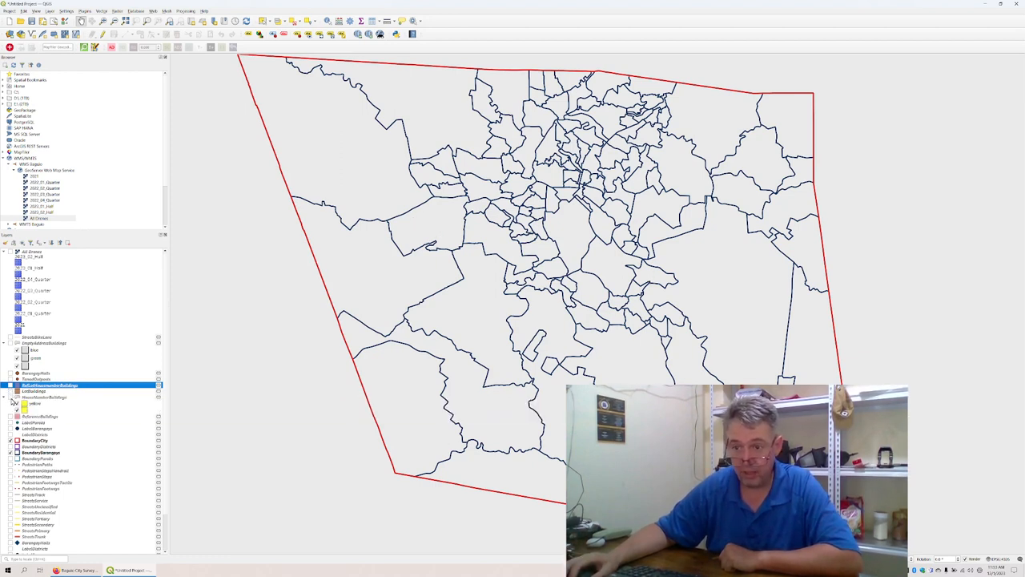
pyautogui.click(18, 397)
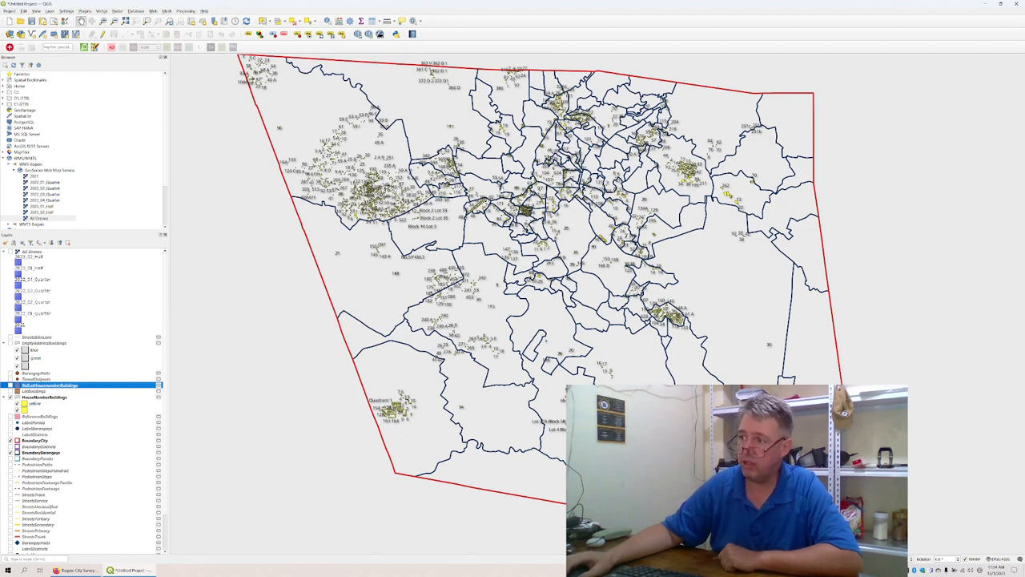
pyautogui.moveTo(593, 34)
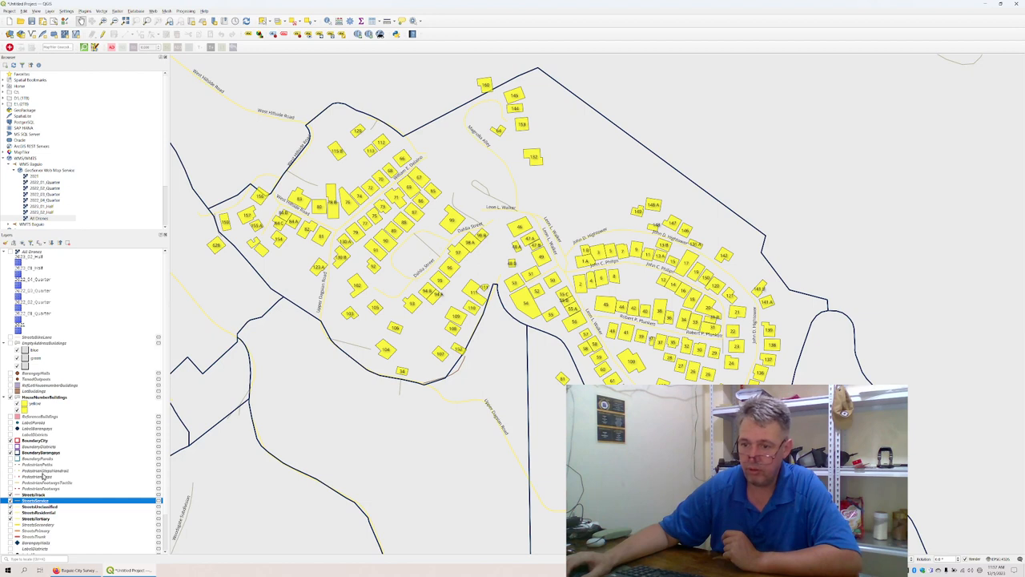
# Scroll the Layers panel while switching off boundary, street and building layers.
pyautogui.scroll(-3)
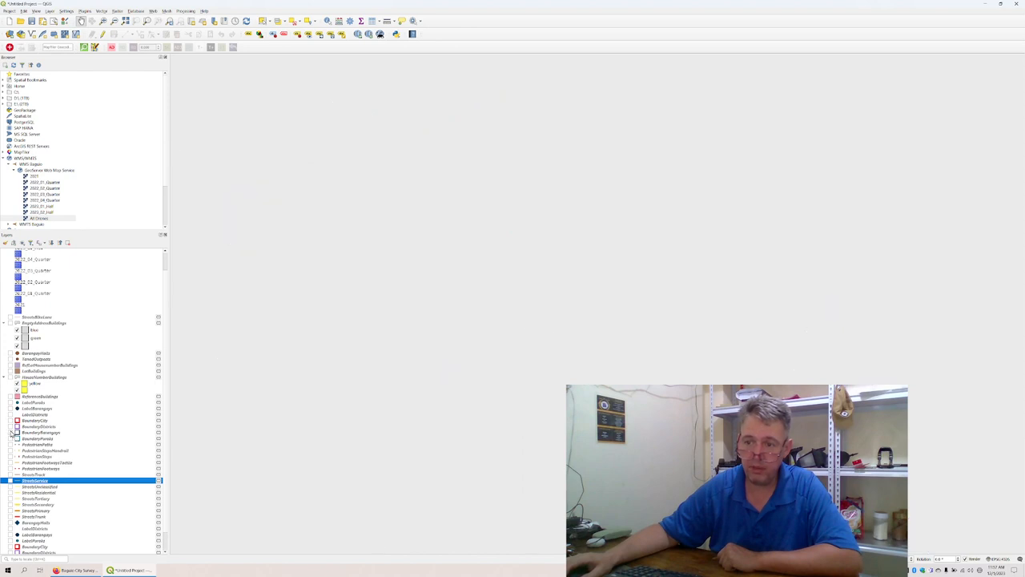
# Show the HouseNumberBuildings layer with house-number labels in yellow.
pyautogui.click(17, 377)
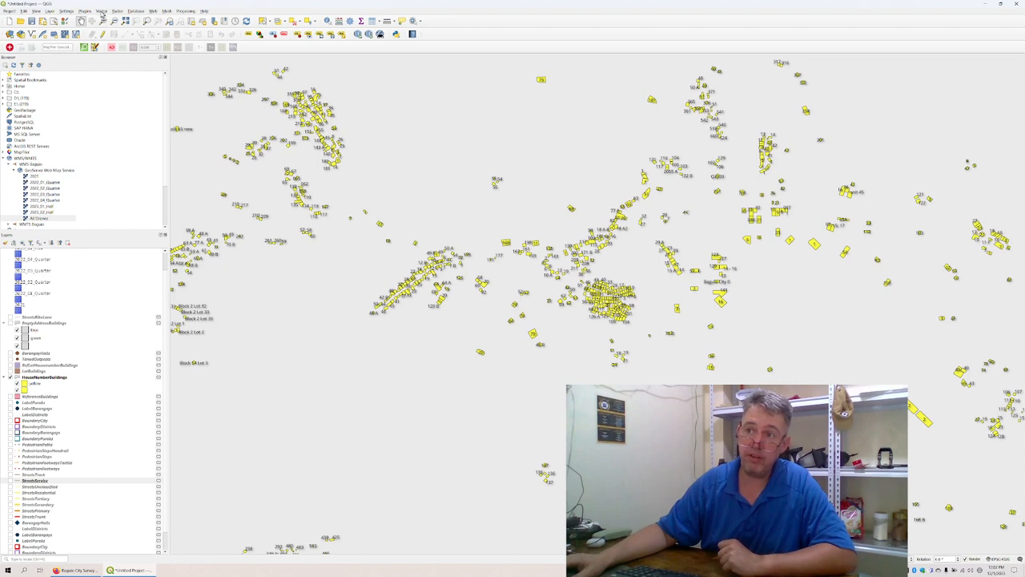
pyautogui.click(101, 10)
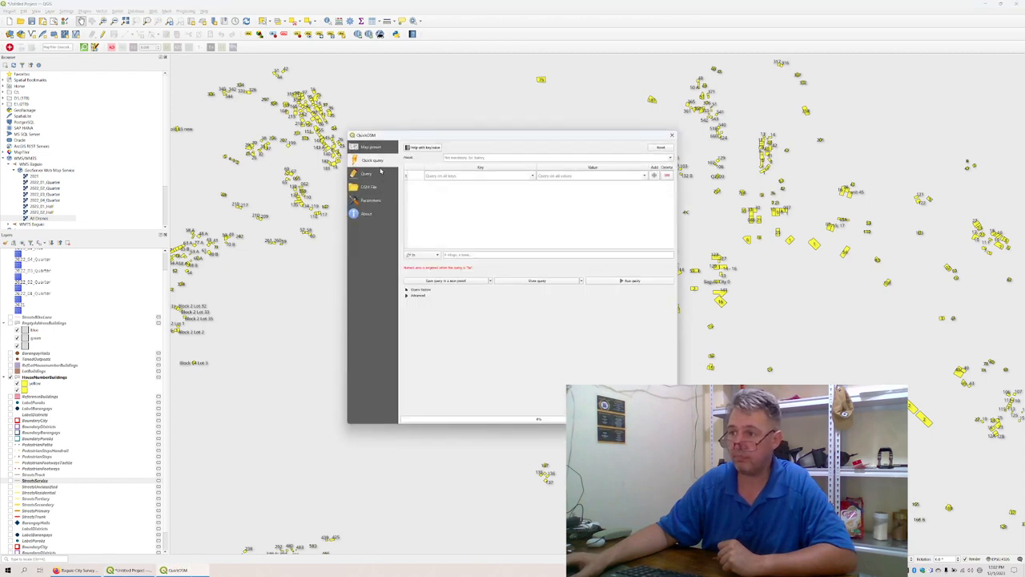
# View QuickOSM map presets: the Urban default and personal Baguio presets.
pyautogui.click(370, 148)
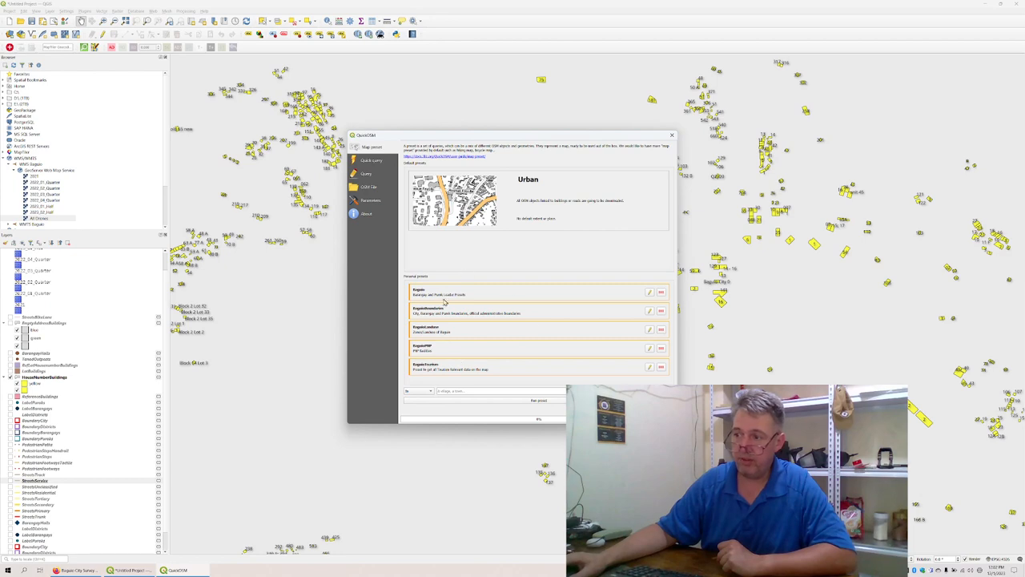
pyautogui.moveTo(453, 352)
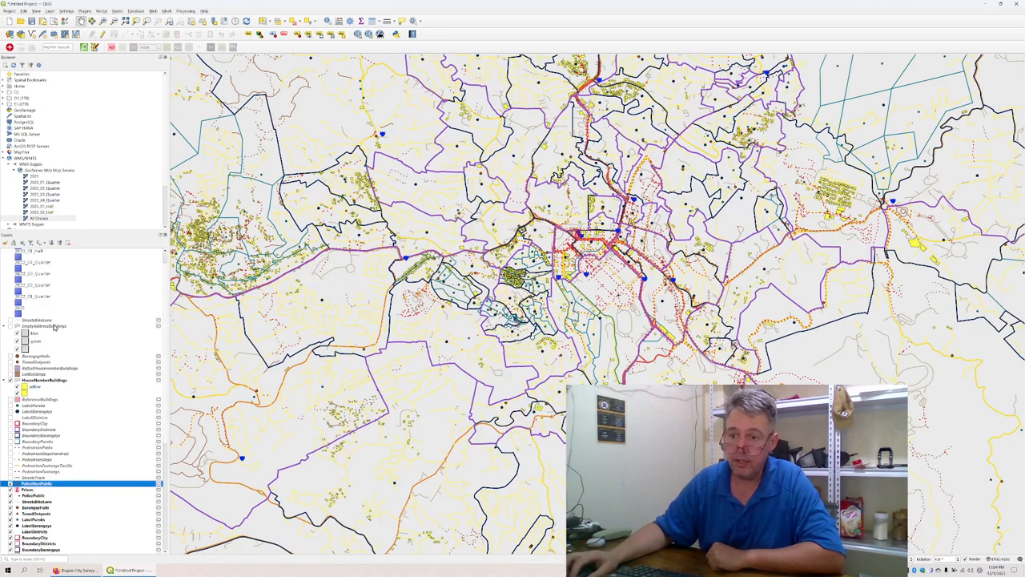
# Review the loaded streets, boundaries, police and barangay hall layers in the Layers panel.
pyautogui.scroll(-3)
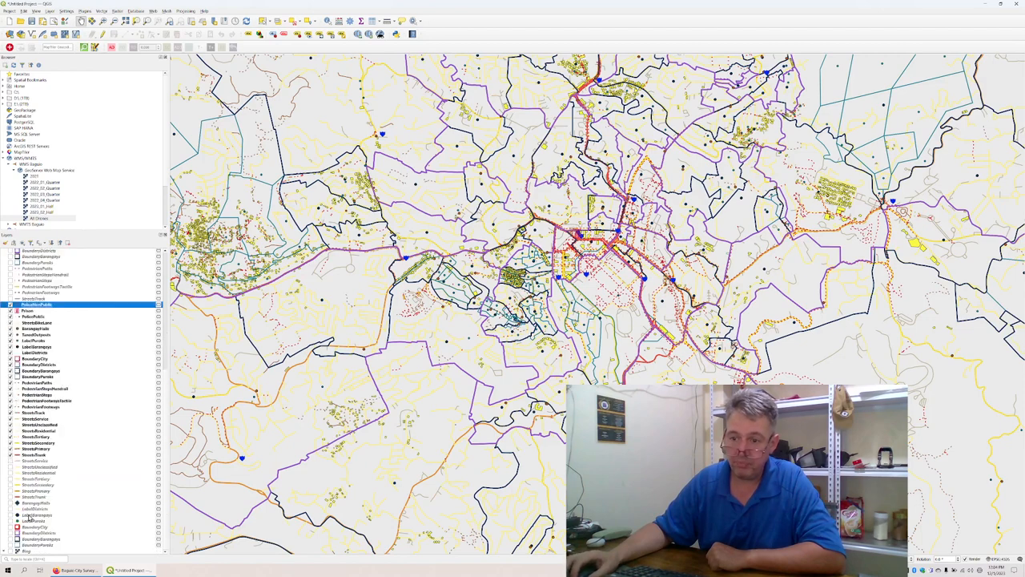